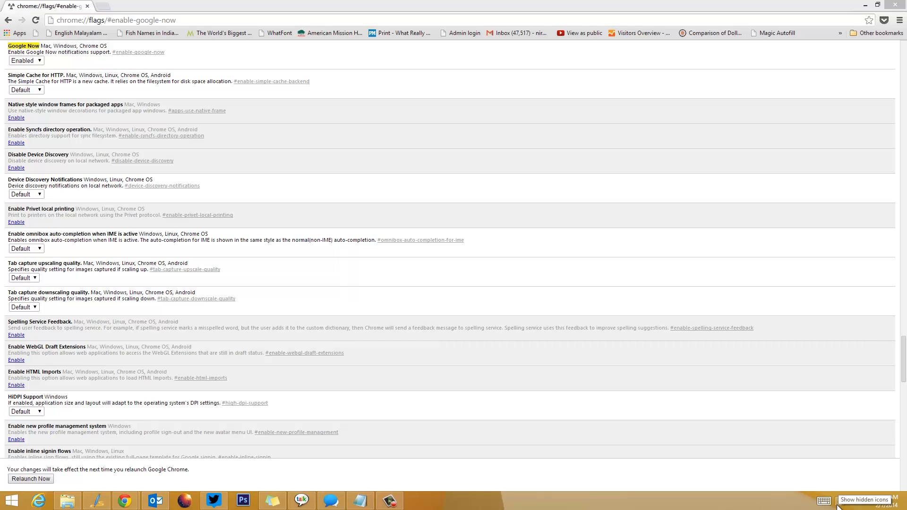
mouse_move(639, 408)
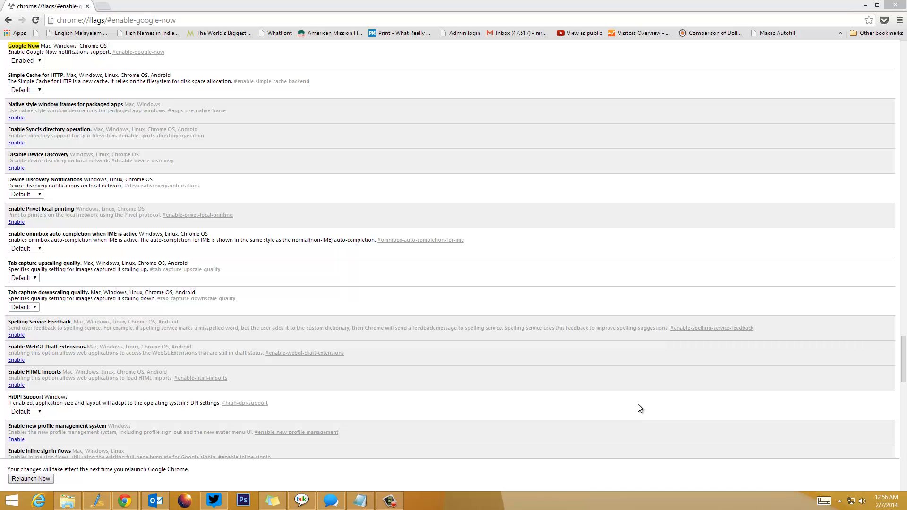